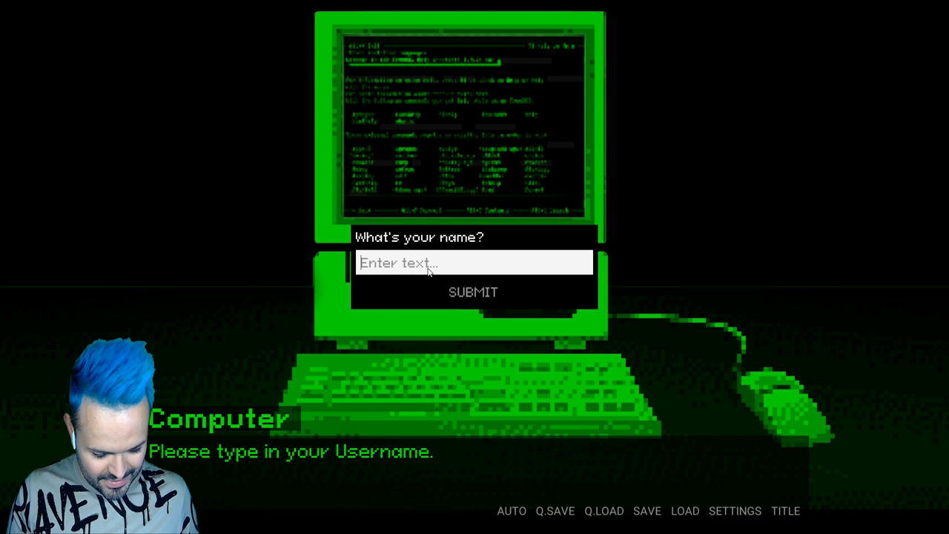
Enter a username so the computer accepts commands and offers to start Date Time.
left_click(473, 291)
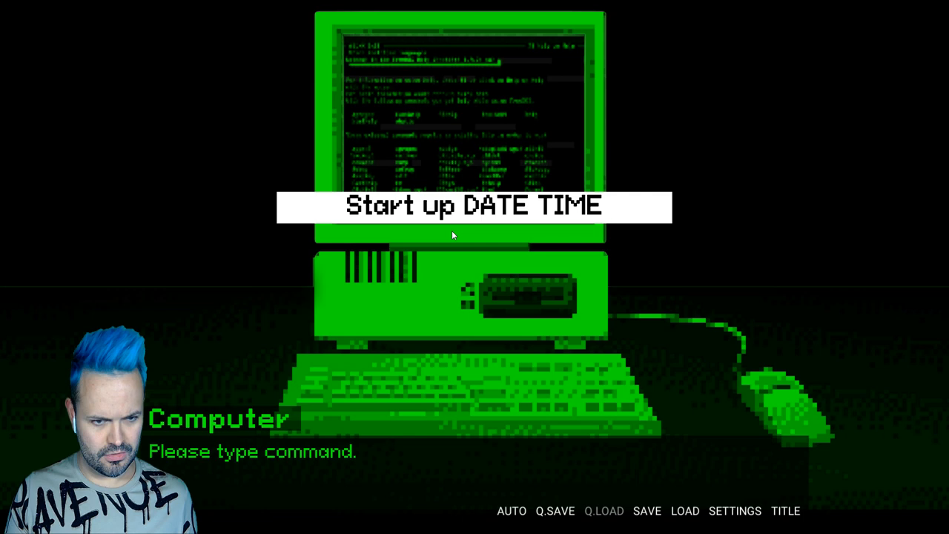
left_click(475, 206)
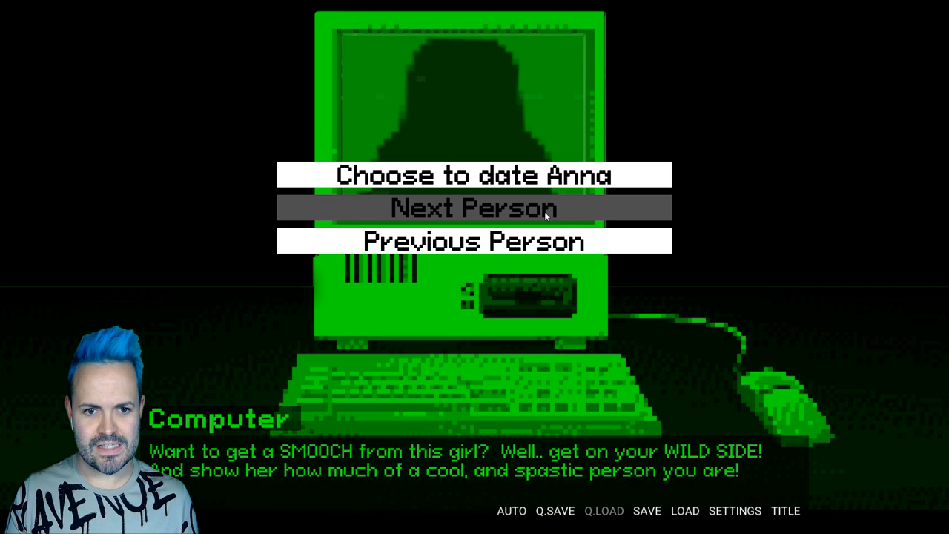
left_click(475, 208)
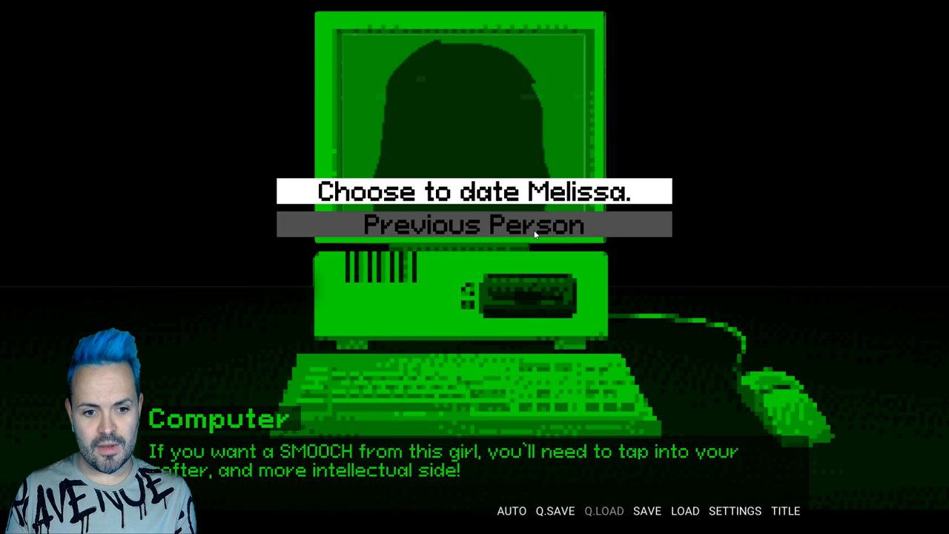
left_click(474, 191)
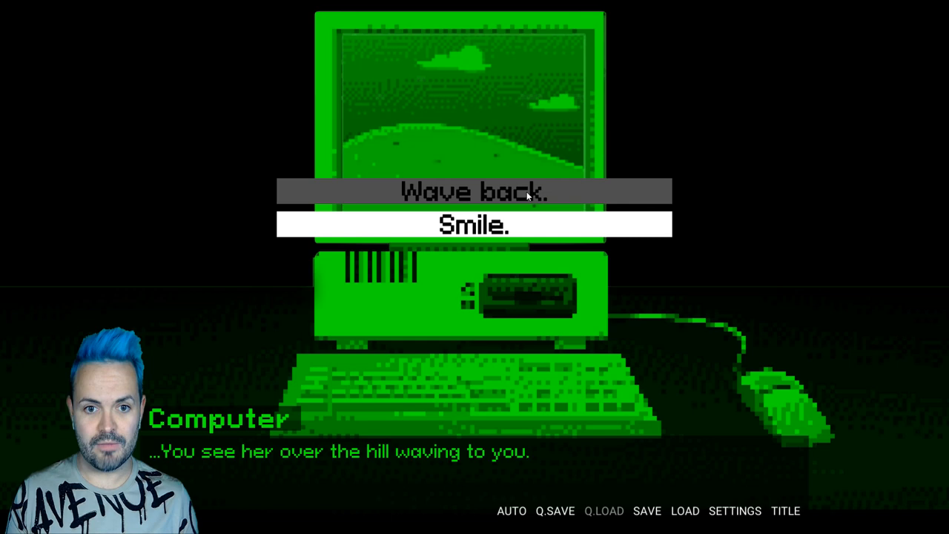
Wave back at Melissa over the hill and reassure her you felt excited and nervous too.
left_click(474, 225)
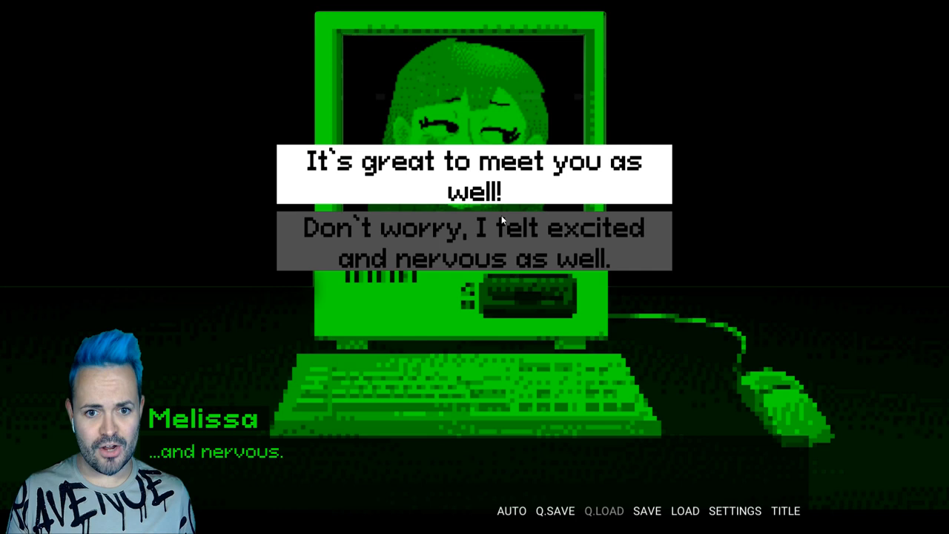
left_click(474, 237)
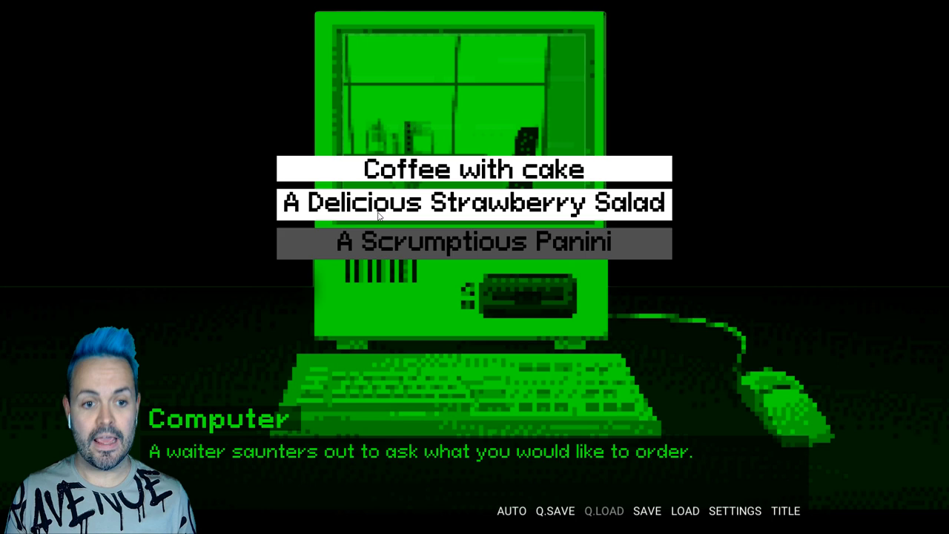
Order a dish from the waiter at the restaurant.
left_click(471, 203)
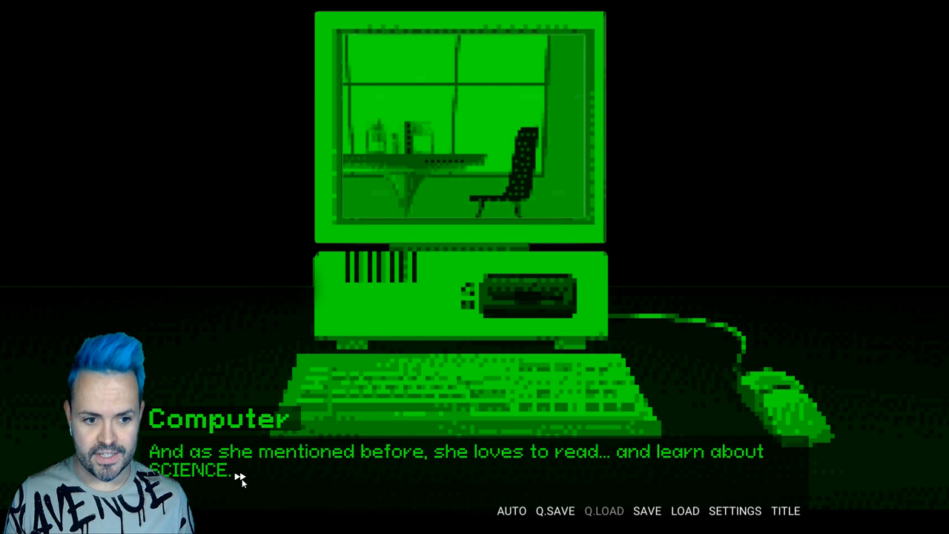
Advance past the science narration and Melissa's line about wanting to see your drawings.
left_click(460, 460)
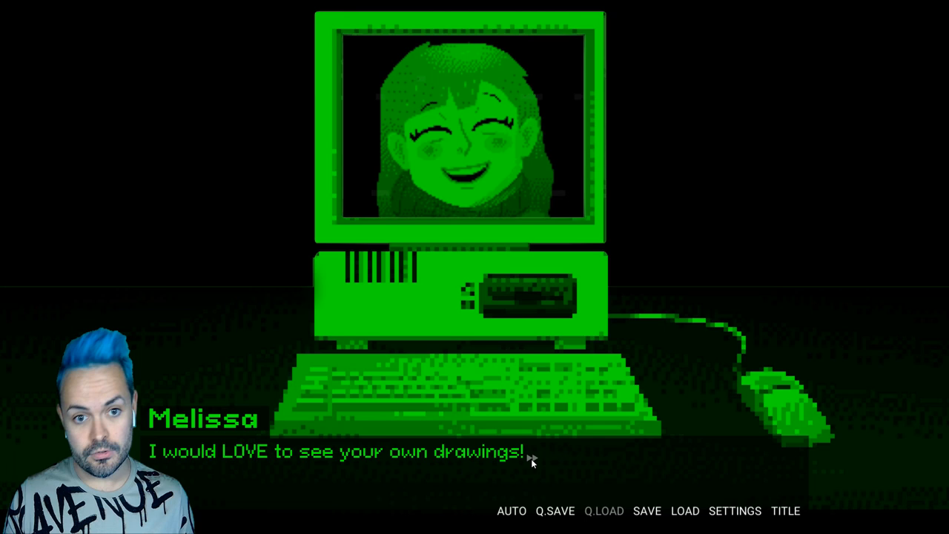
left_click(529, 459)
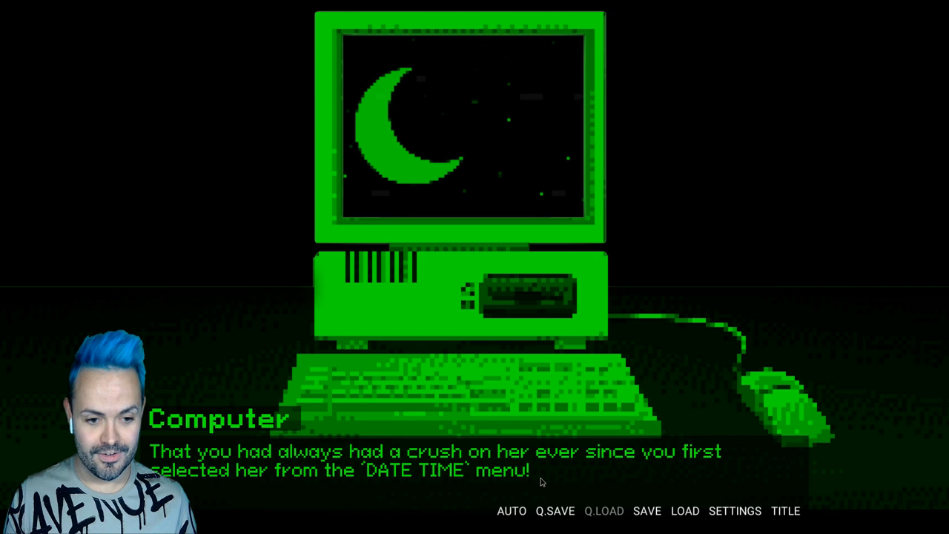
Advance the night-scene narration revealing your crush on Melissa.
left_click(541, 472)
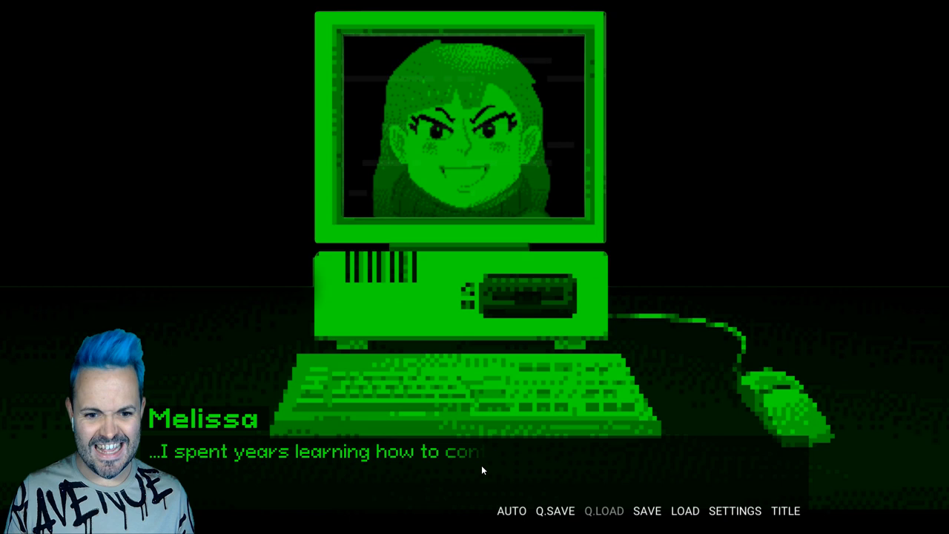
Advance Melissa's menacing speech until the scene turns red.
left_click(482, 469)
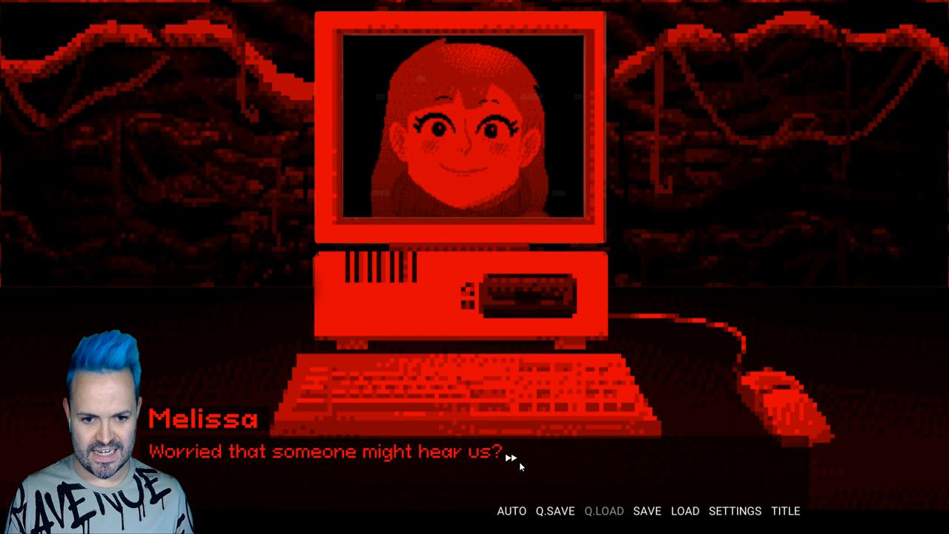
Continue past her question about being heard and answer "But I really do love you.".
left_click(507, 456)
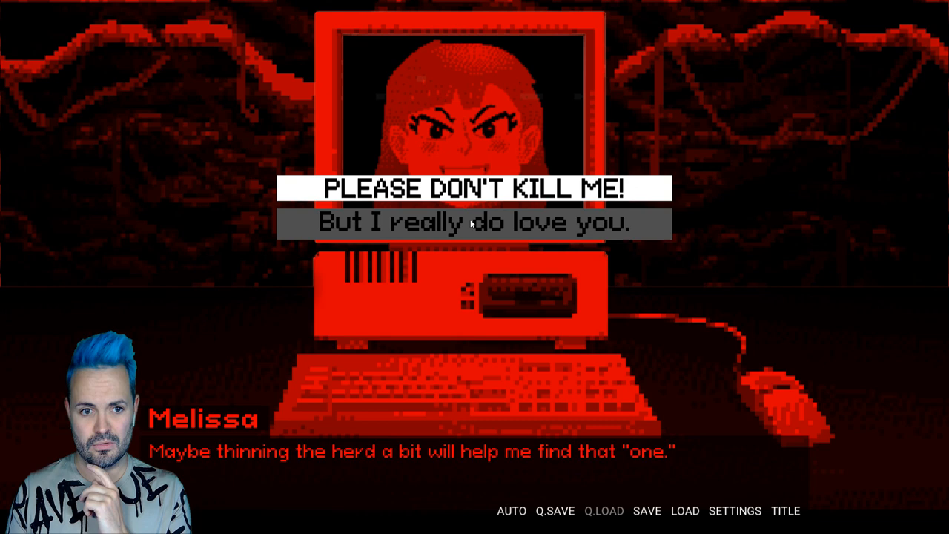
left_click(474, 223)
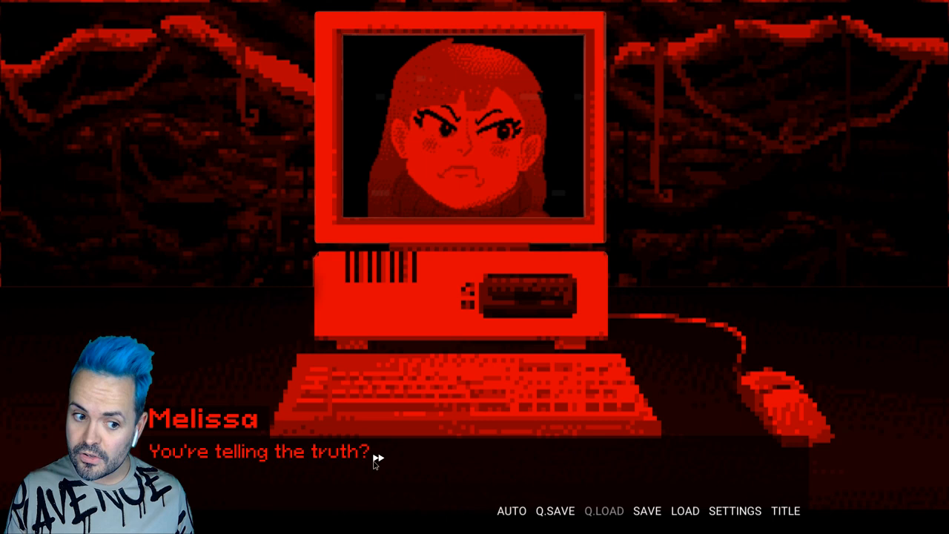
Advance past her elope suggestion to the line about escaping her cycle of hell.
left_click(374, 456)
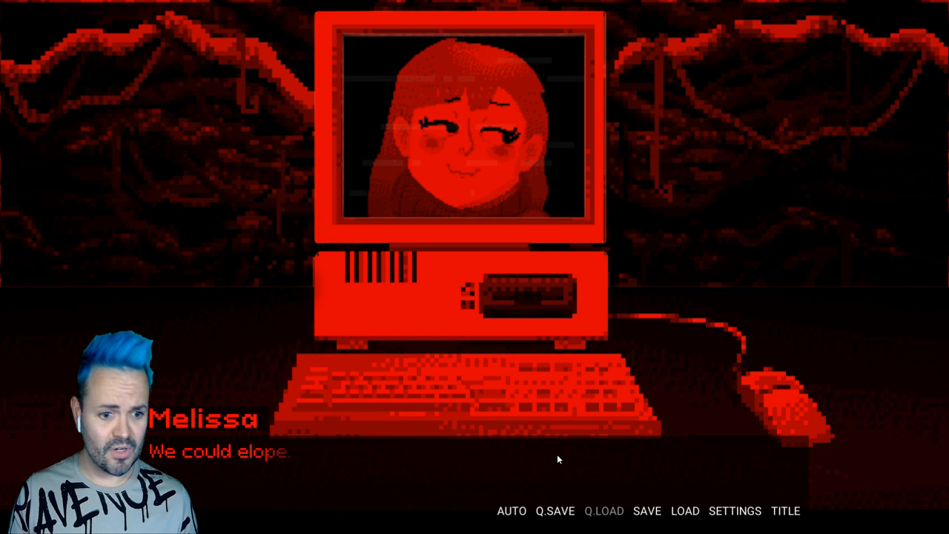
left_click(557, 459)
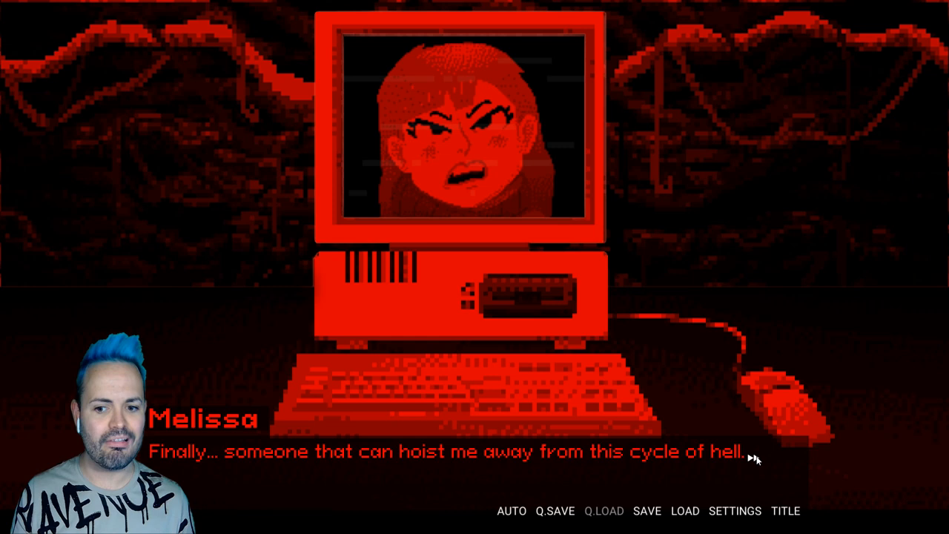
left_click(755, 458)
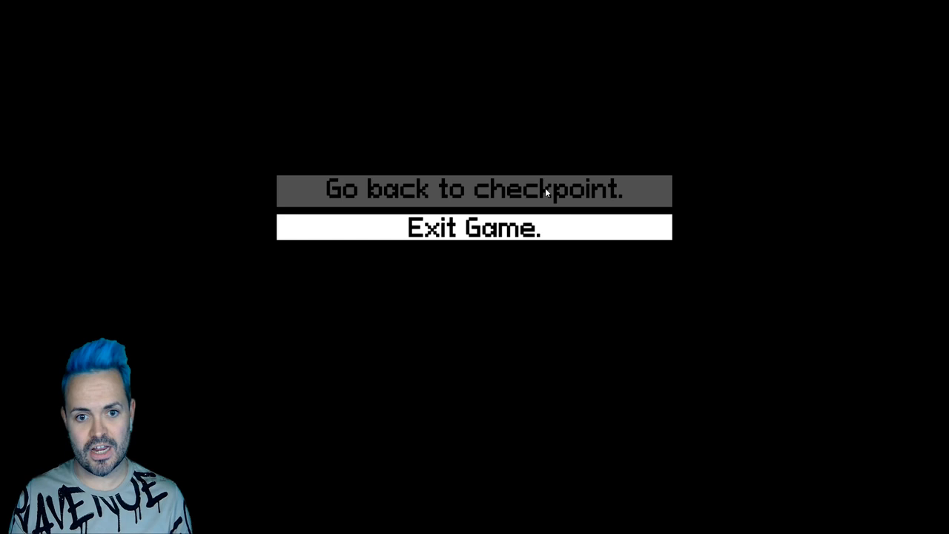
Return to the last checkpoint instead of exiting the game.
left_click(474, 190)
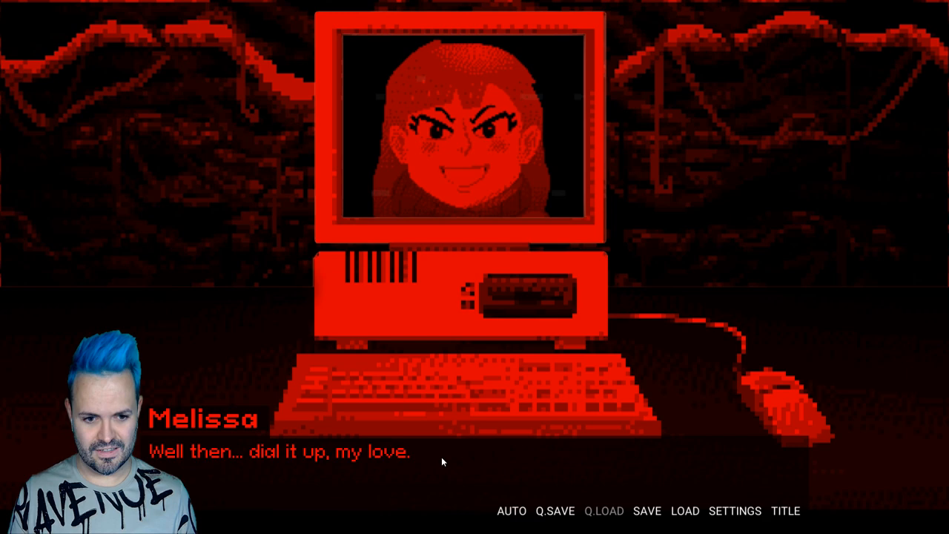
Advance past Melissa's "Well then... dial it up, my love." line back to the computer screen.
left_click(445, 456)
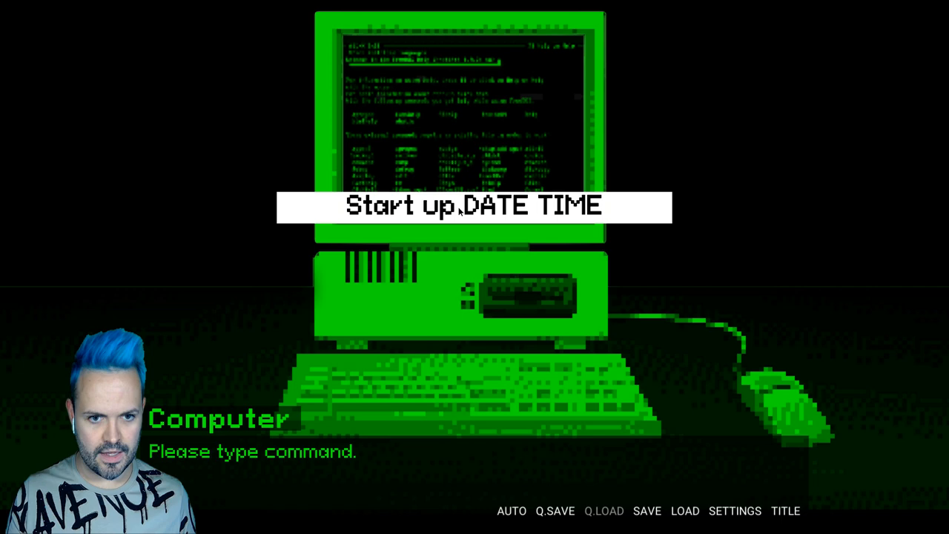
left_click(474, 206)
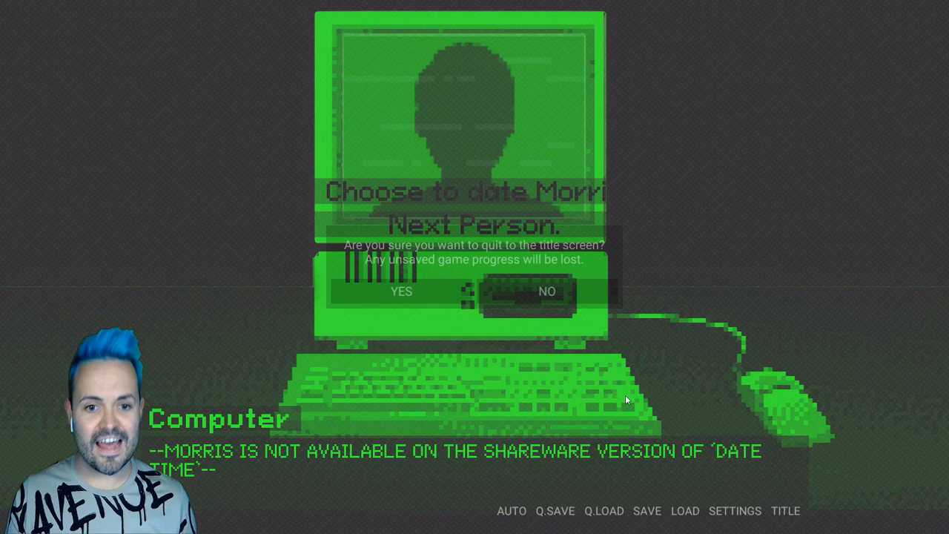
Confirm quitting the unavailable Morris route and return to the title menu.
left_click(400, 291)
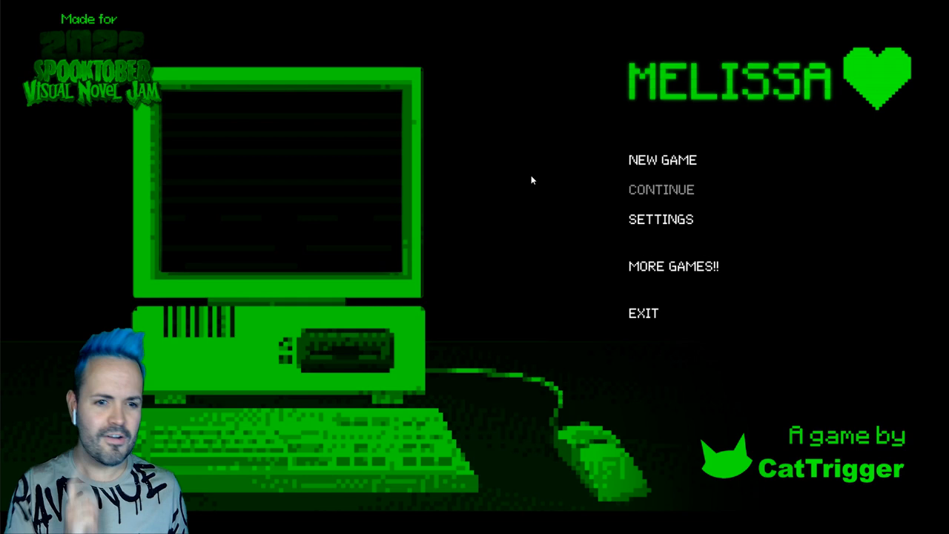